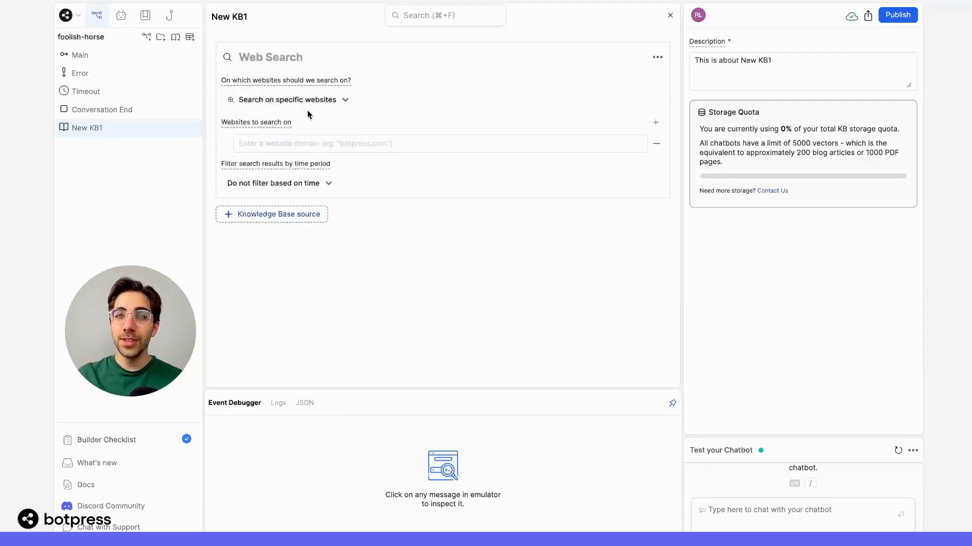
Set the New KB1 Web Search source to search the entire web
{"action": "left_click", "coordinate": [288, 100]}
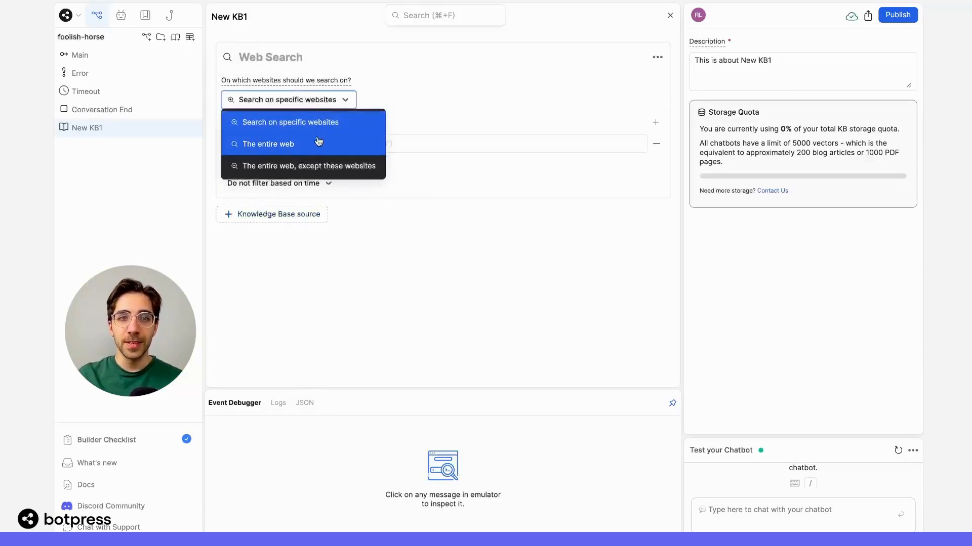
{"action": "left_click", "coordinate": [269, 144]}
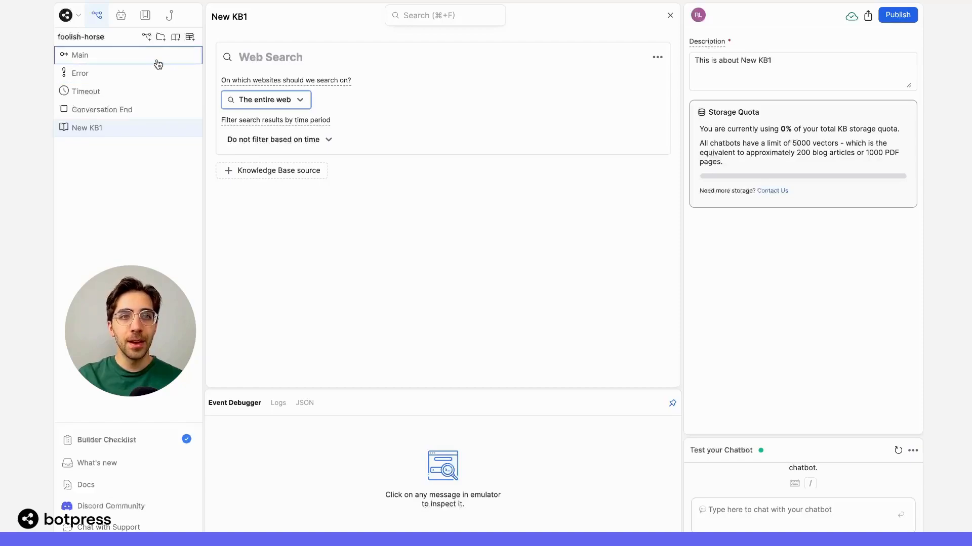
Add a Standard1 node after Start with a Raw Input card asking 'Question?' and knowledge answering on
{"action": "left_click", "coordinate": [80, 54]}
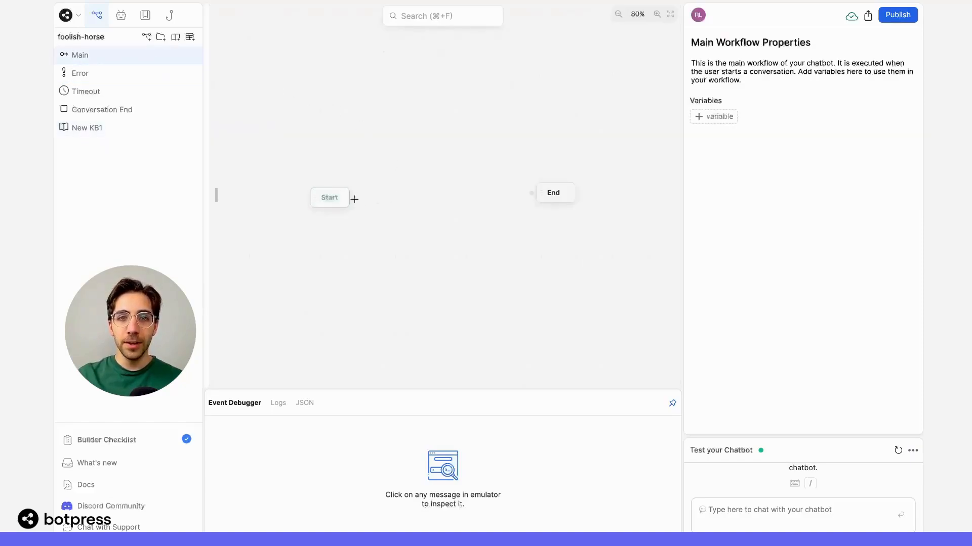
{"action": "left_click", "coordinate": [354, 198]}
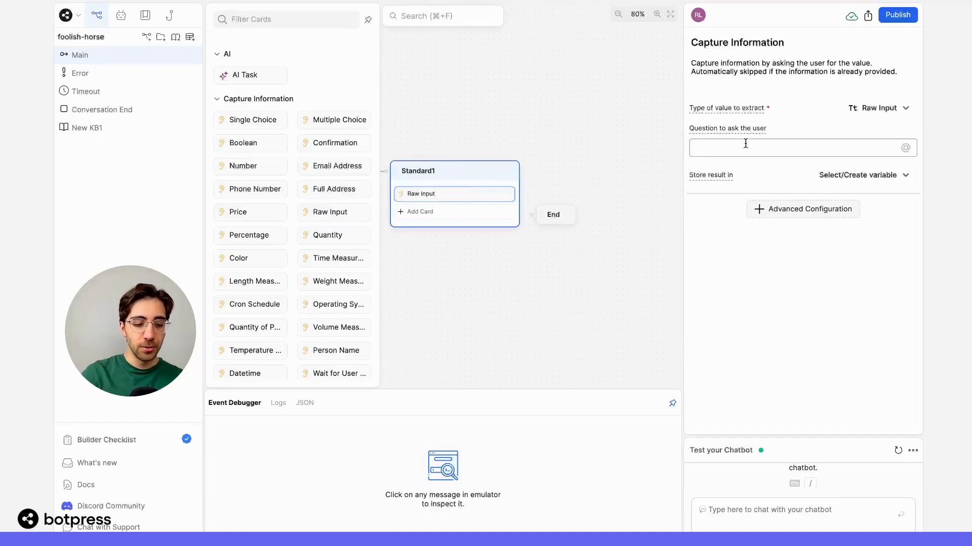
{"action": "type", "text": "Question?"}
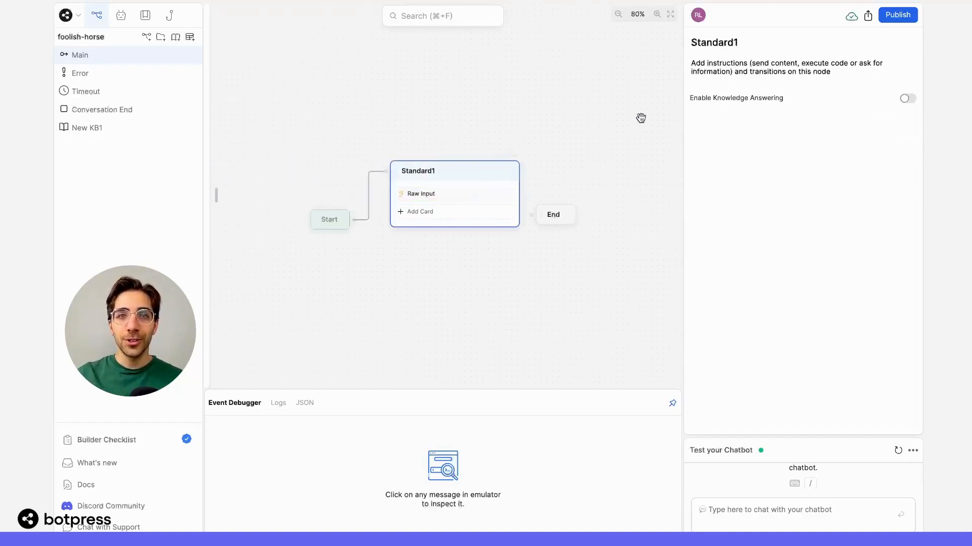
{"action": "left_click", "coordinate": [909, 98]}
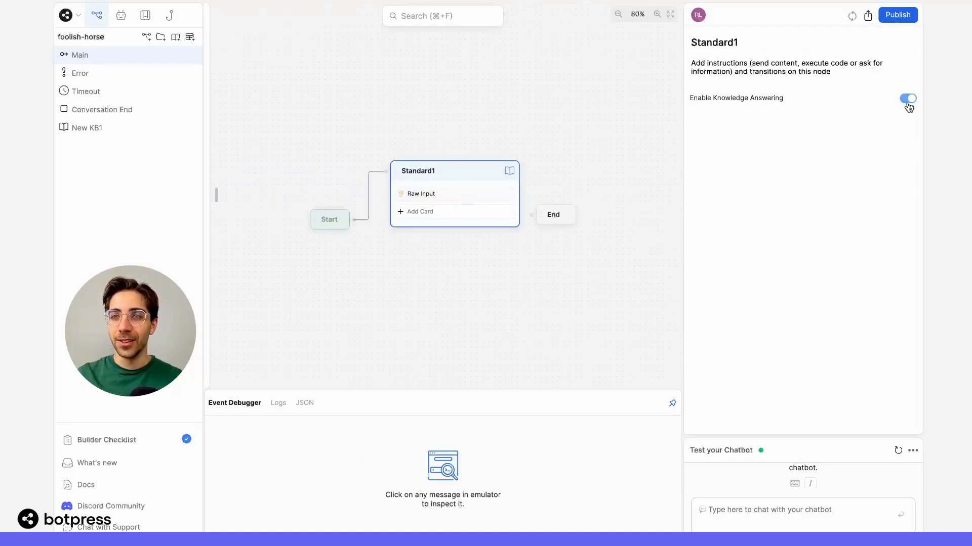
{"action": "left_click", "coordinate": [908, 98]}
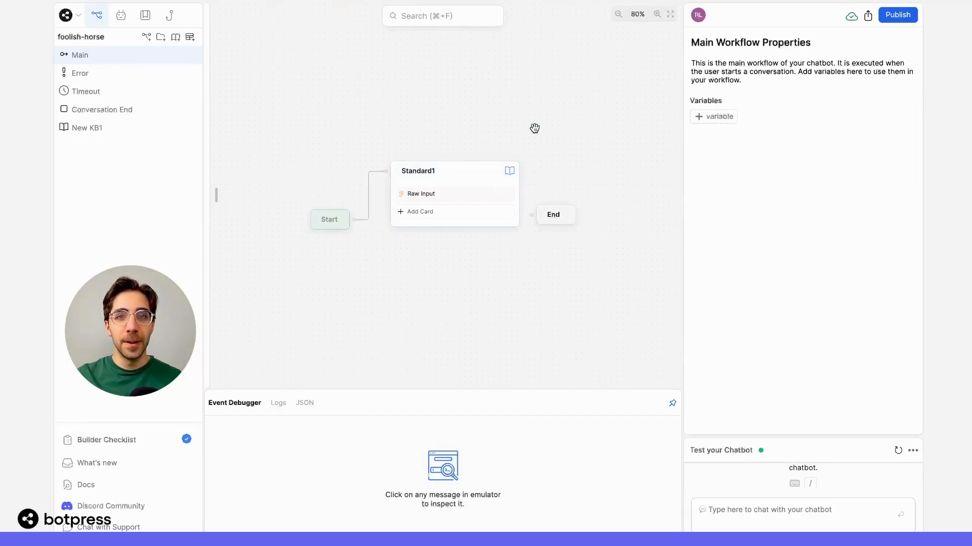
{"action": "mouse_move", "coordinate": [396, 117]}
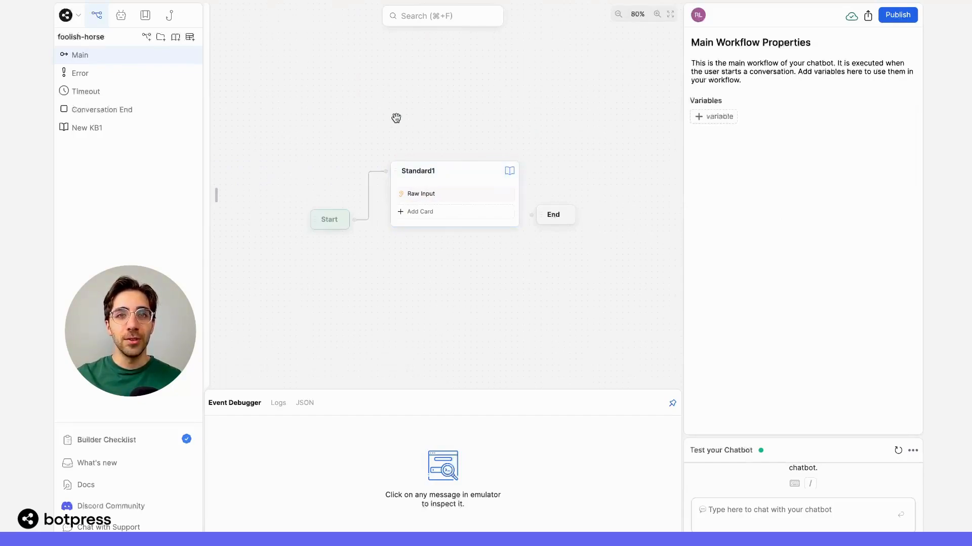
Enable 'Answer Manually (advanced)' on the Knowledge Agent and save its settings
{"action": "left_click", "coordinate": [121, 16]}
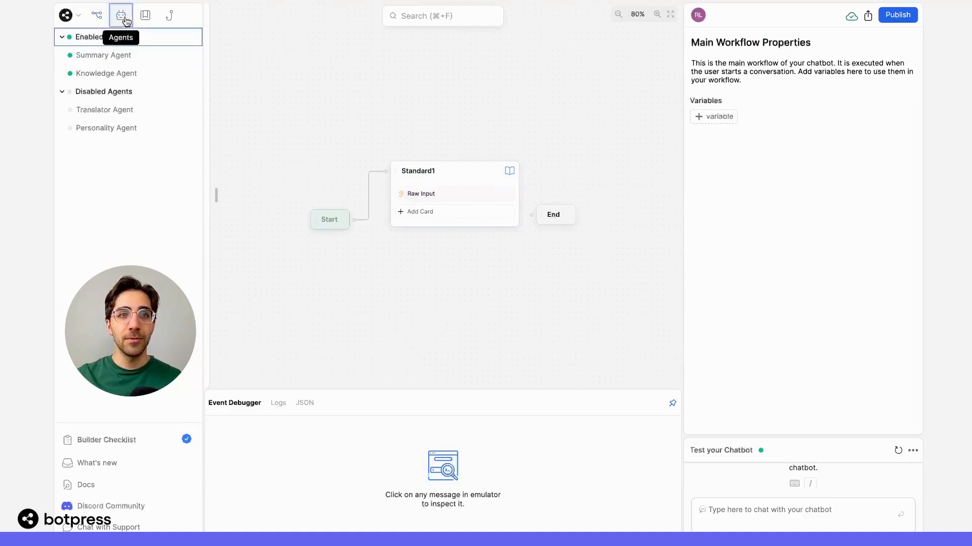
{"action": "left_click", "coordinate": [107, 73]}
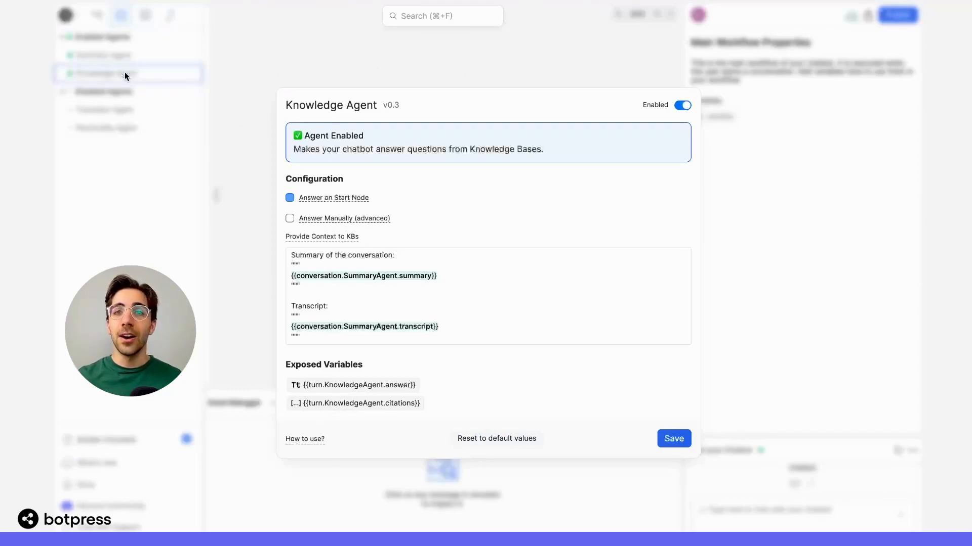
{"action": "mouse_move", "coordinate": [274, 119]}
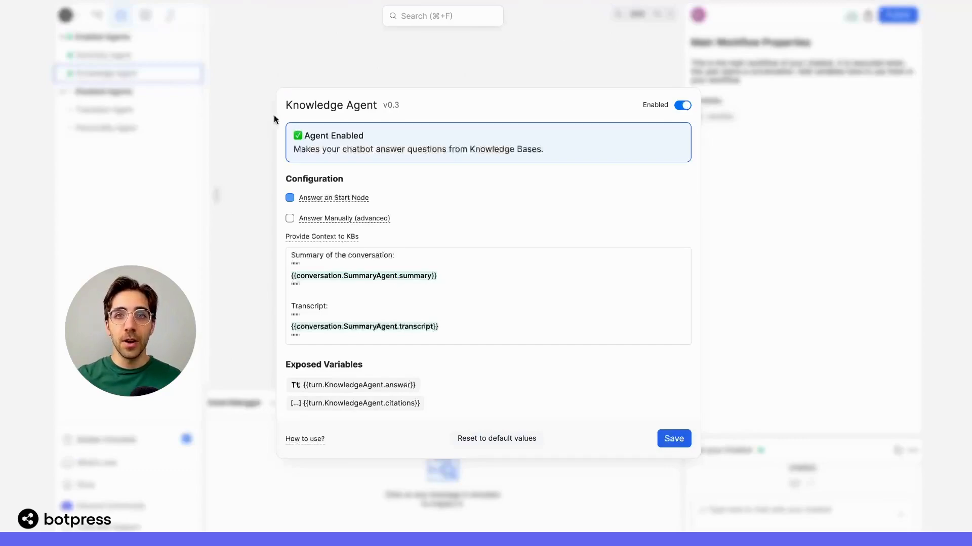
{"action": "left_click", "coordinate": [289, 218]}
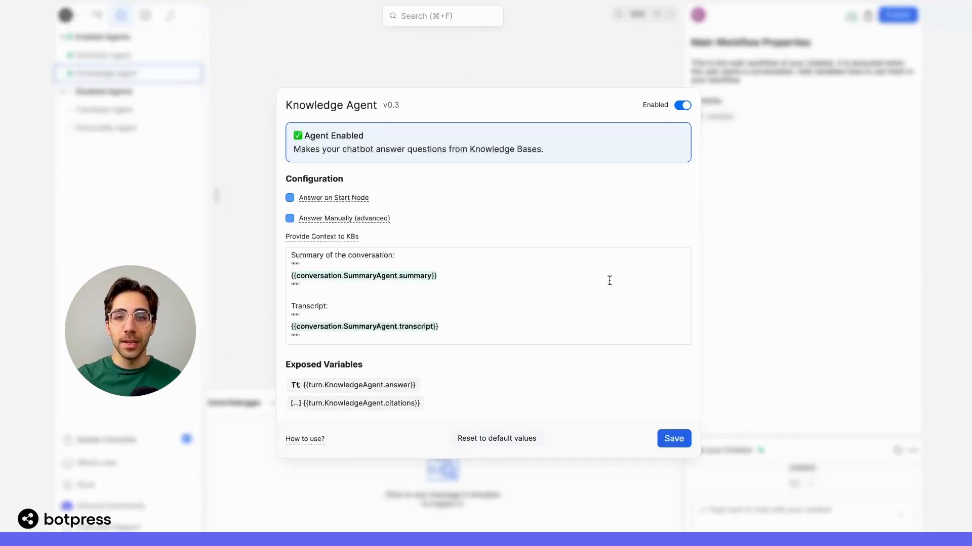
{"action": "left_click", "coordinate": [674, 438]}
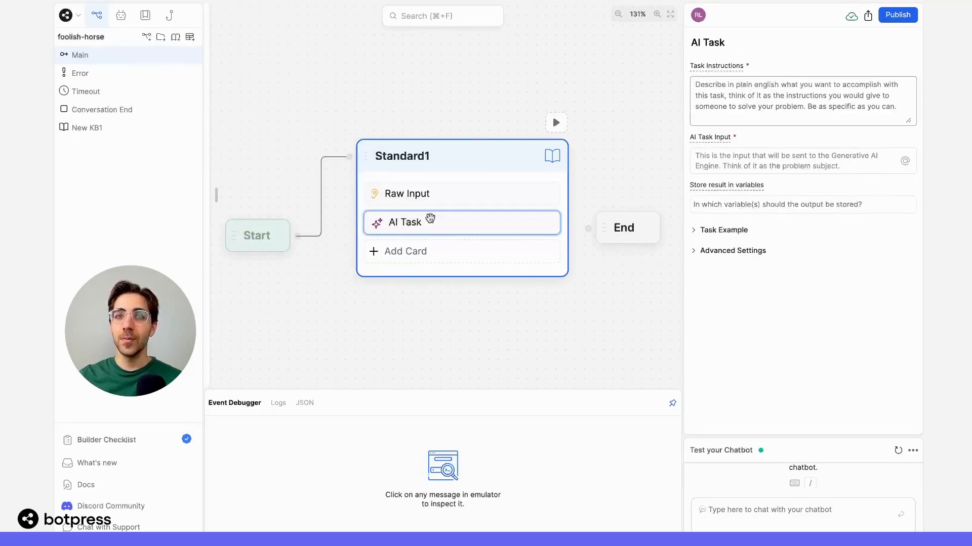
{"action": "mouse_move", "coordinate": [833, 100]}
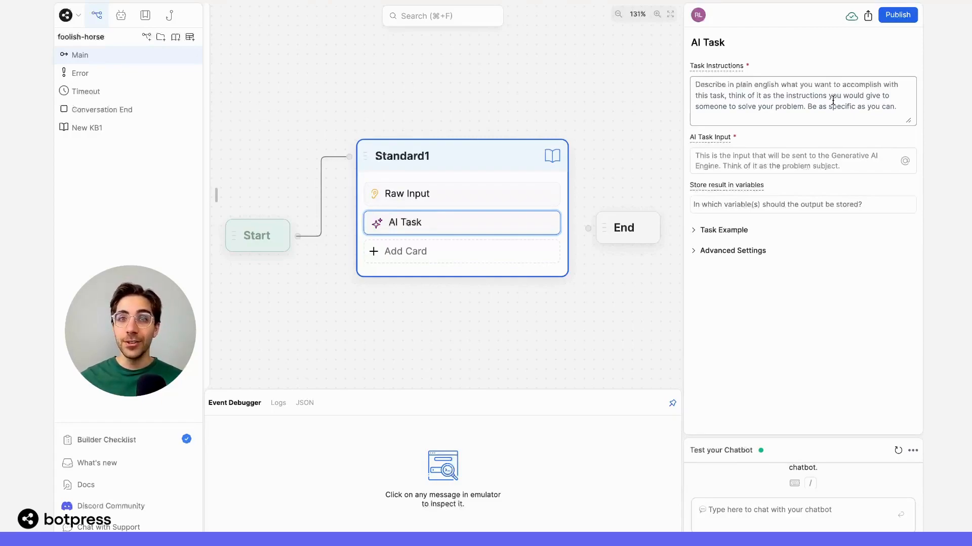
Write AI Task instructions 'Summarize the user input in two sentences' with the kb.results map/join expression as input
{"action": "type", "text": "Summarize"}
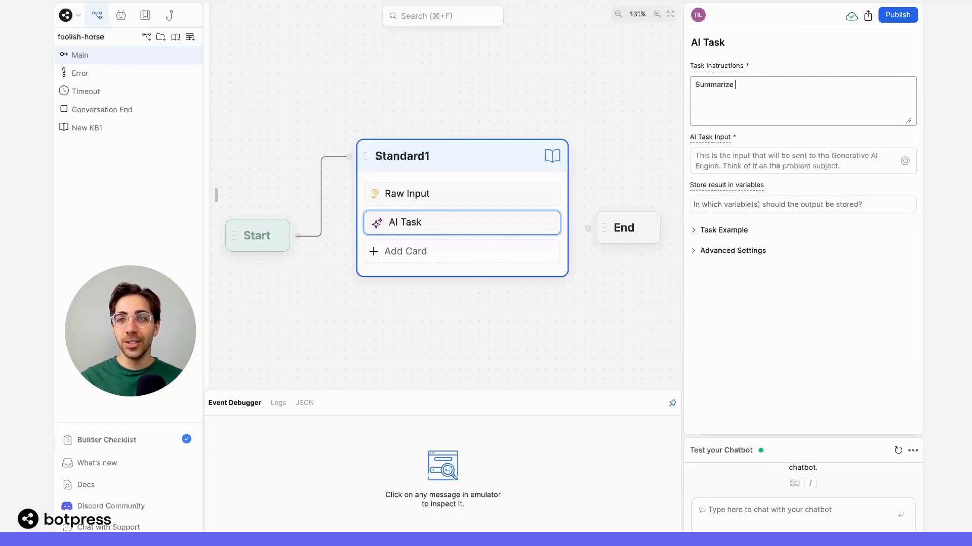
{"action": "type", "text": "the user input in two sentences"}
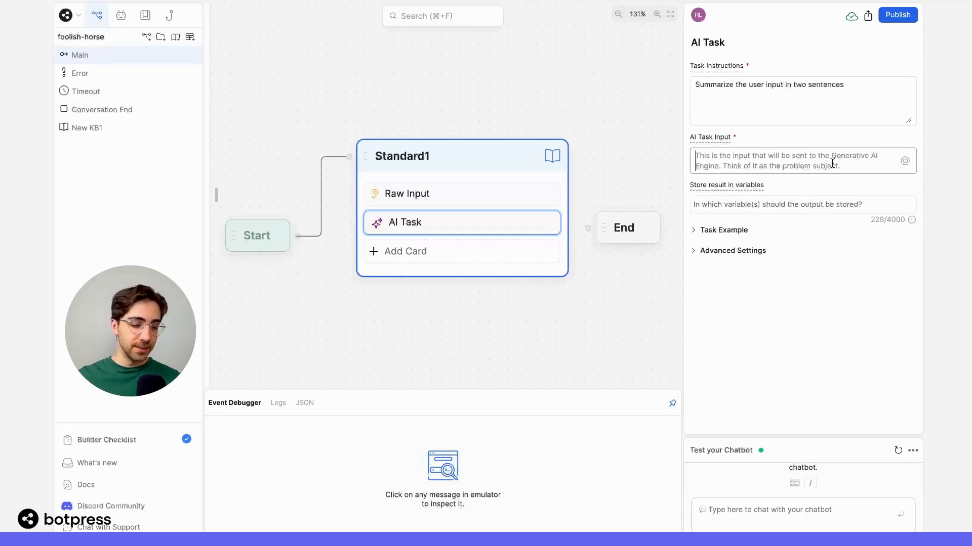
{"action": "type", "text": "{{event.kb.results.map((a) => a.dsFriendlyName + \"\\n\" + a.content).join(\"\\n\\n\")}}"}
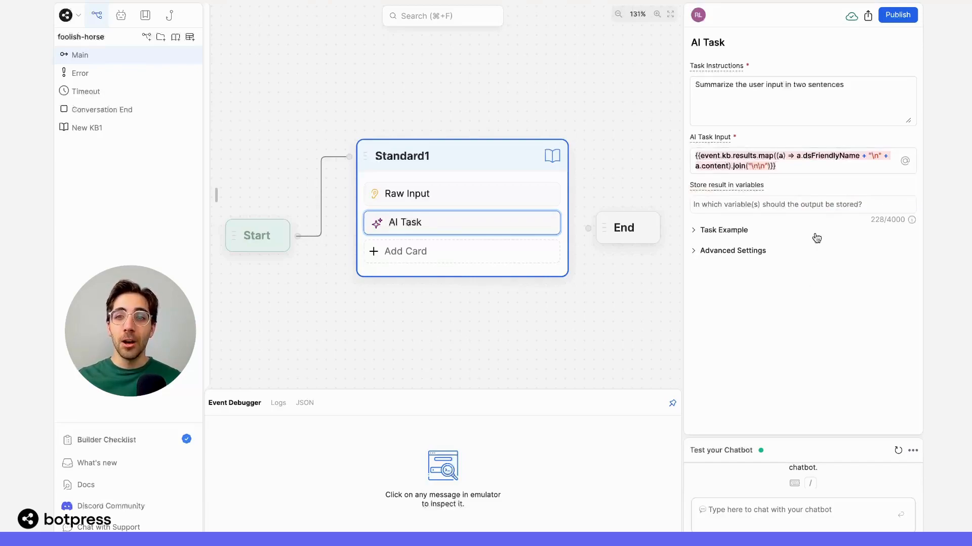
Store the AI Task output in workflow.UserAnswer
{"action": "left_click", "coordinate": [802, 204]}
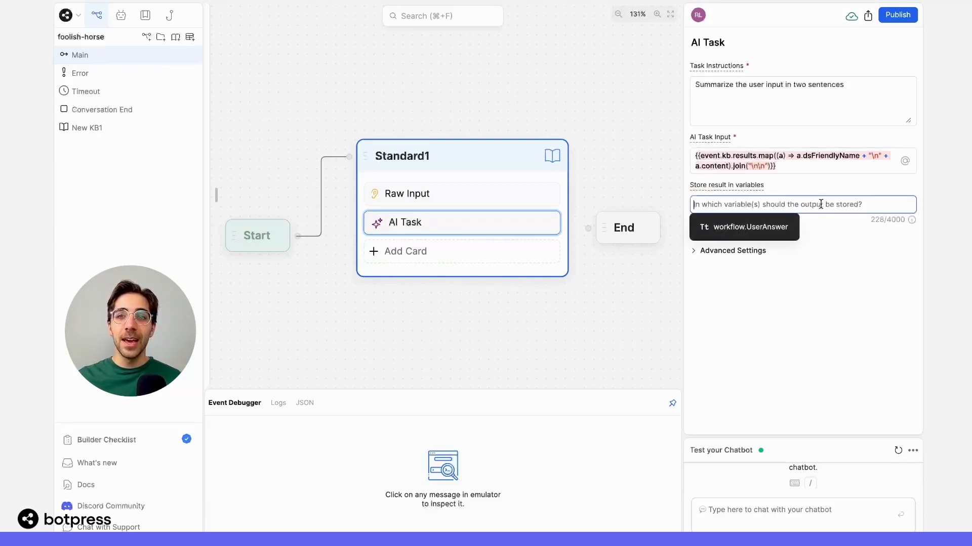
{"action": "left_click", "coordinate": [744, 226]}
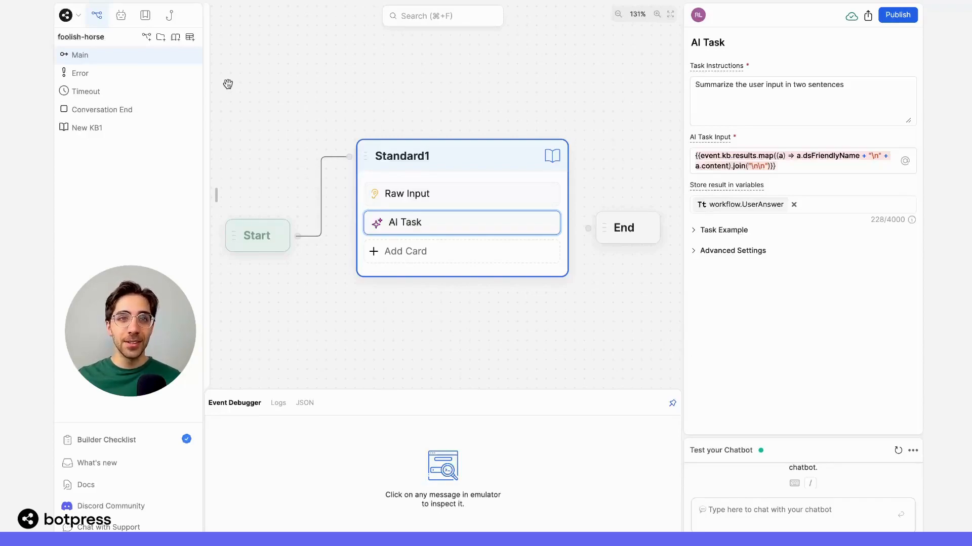
{"action": "left_click", "coordinate": [405, 251]}
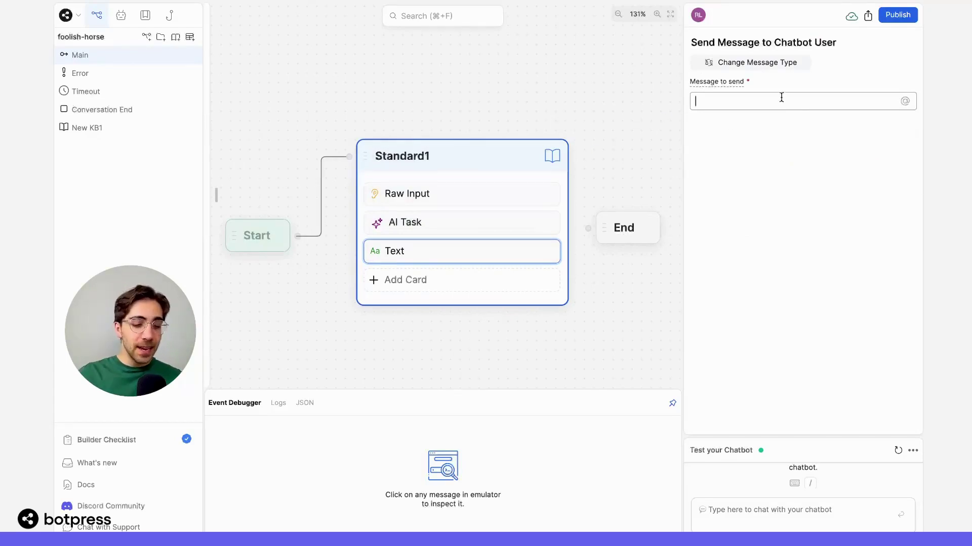
{"action": "type", "text": "@workflow.UserAnswer"}
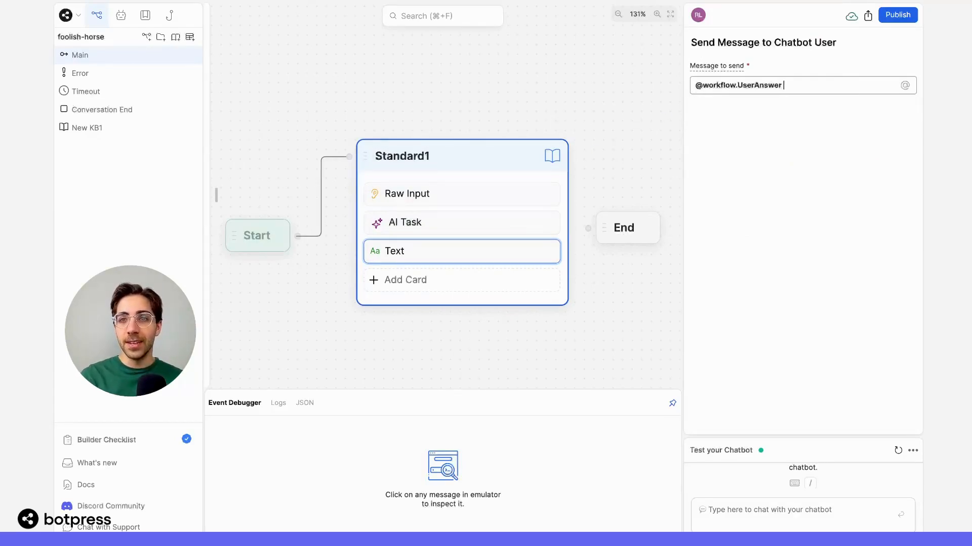
{"action": "type", "text": "@workflow.UserAnswer"}
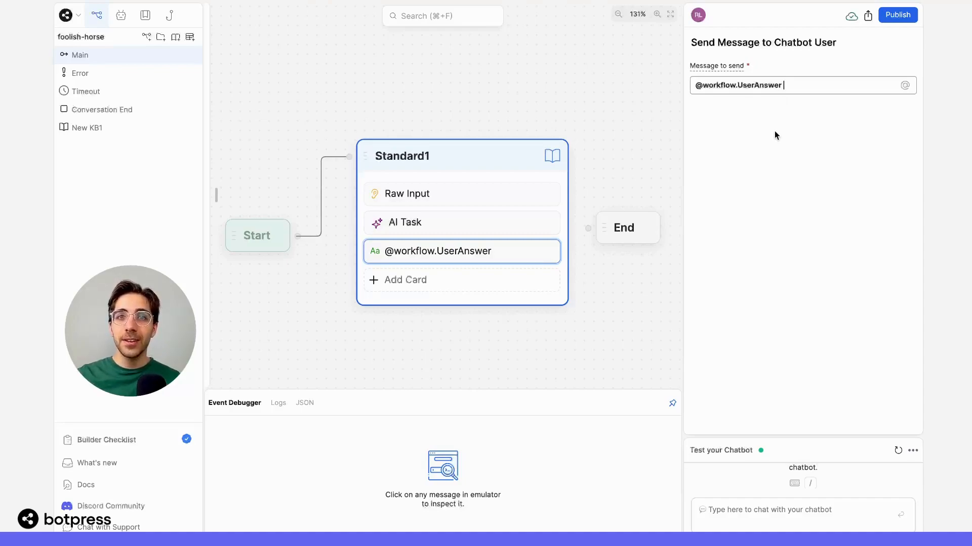
{"action": "mouse_move", "coordinate": [766, 160]}
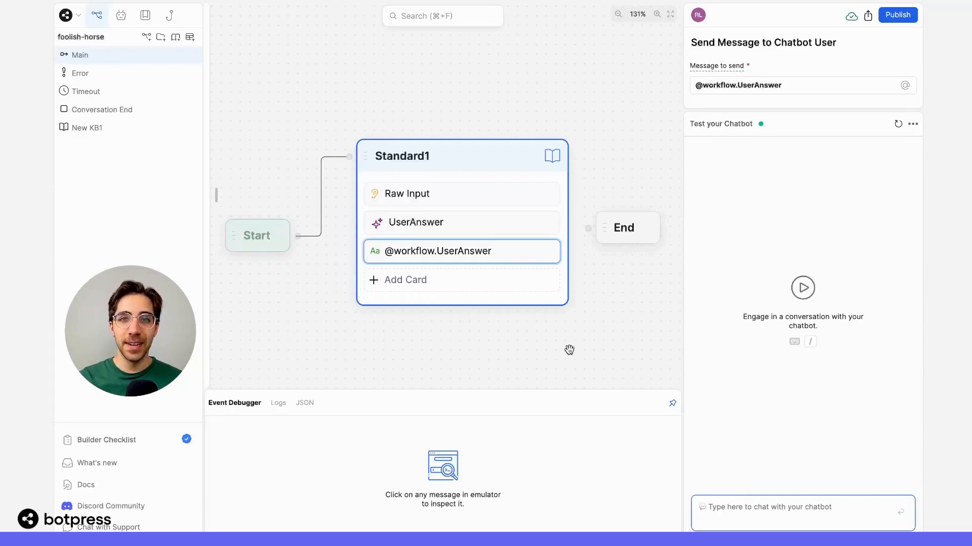
Chat 'Hi' then 'What is a burrito?' in the emulator and get the two-sentence summary
{"action": "type", "text": "Hi"}
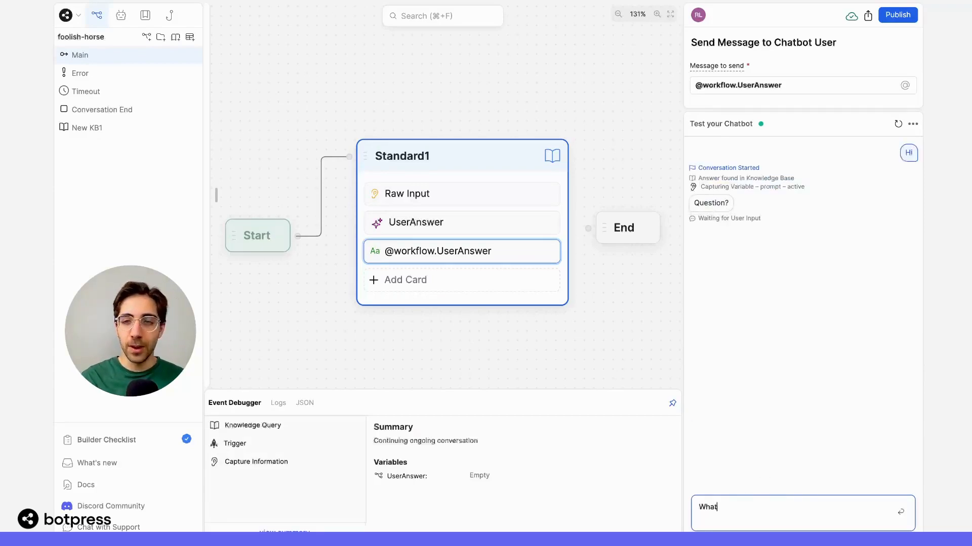
{"action": "type", "text": "is a burrito?"}
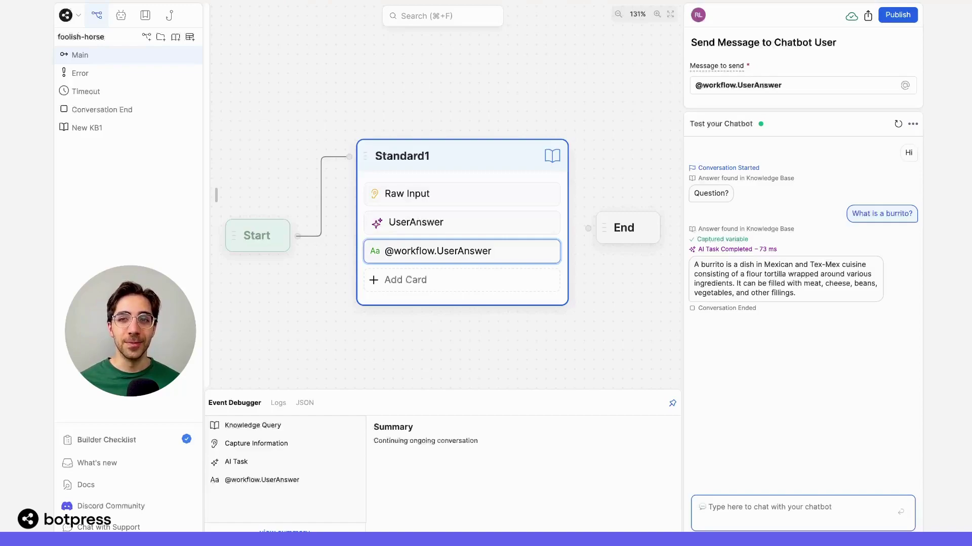
{"action": "mouse_move", "coordinate": [592, 334]}
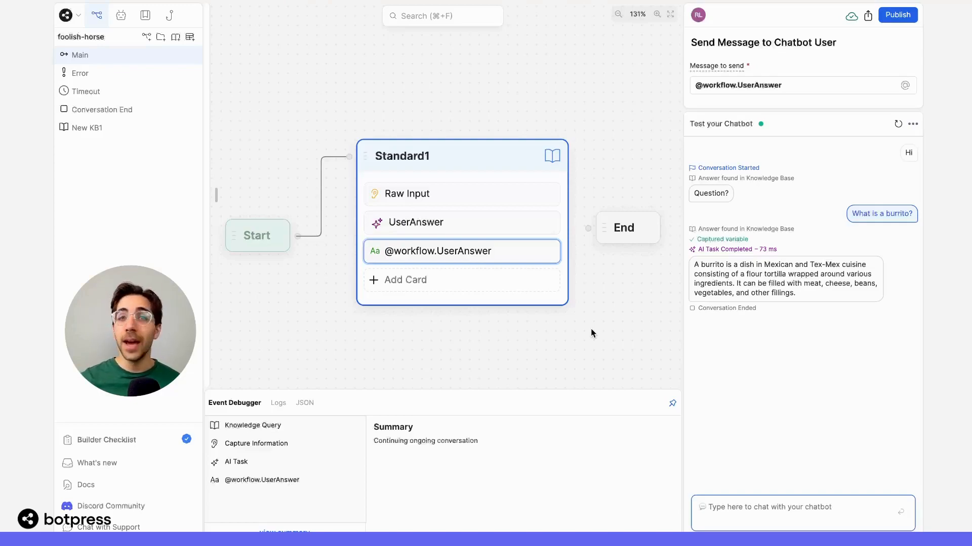
{"action": "mouse_move", "coordinate": [212, 71]}
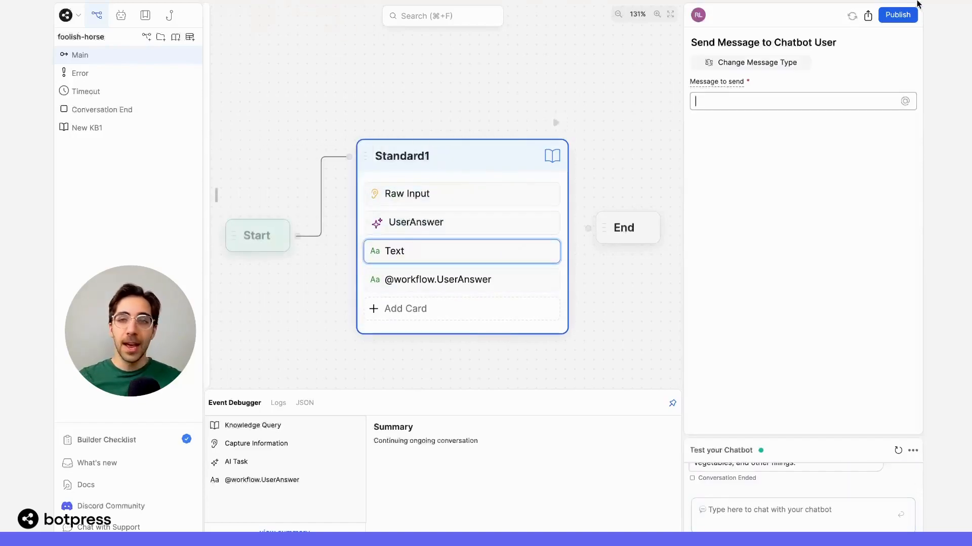
Make the node's Text card send the event.kb.results map/join expression instead of UserAnswer
{"action": "type", "text": "{{event.kb.results.map((a) => a.dsFriendlyName + \"\\n\" + a.content).join(\"\\n\\n\")}}"}
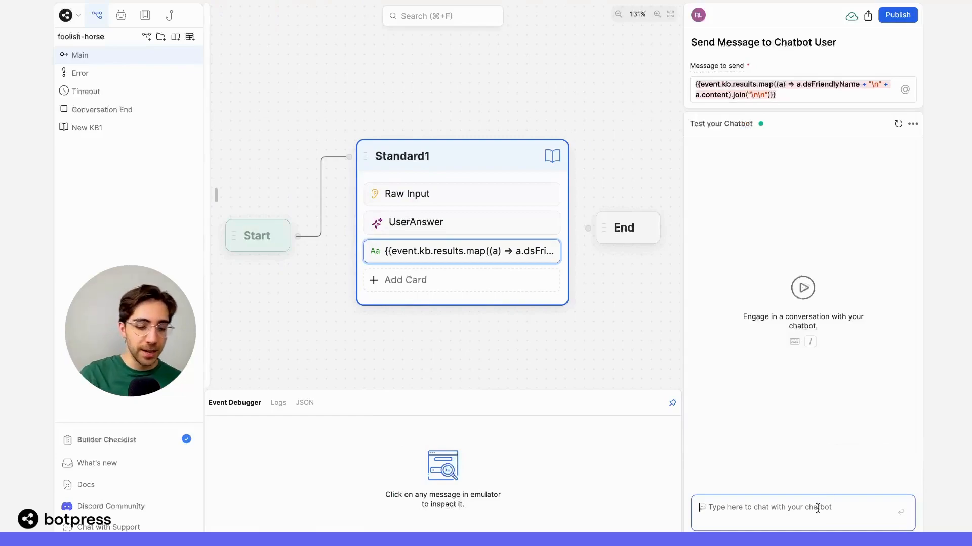
Ask the emulator 'What is a burrito?' again and receive the raw web search results
{"action": "type", "text": "What is a burrito?"}
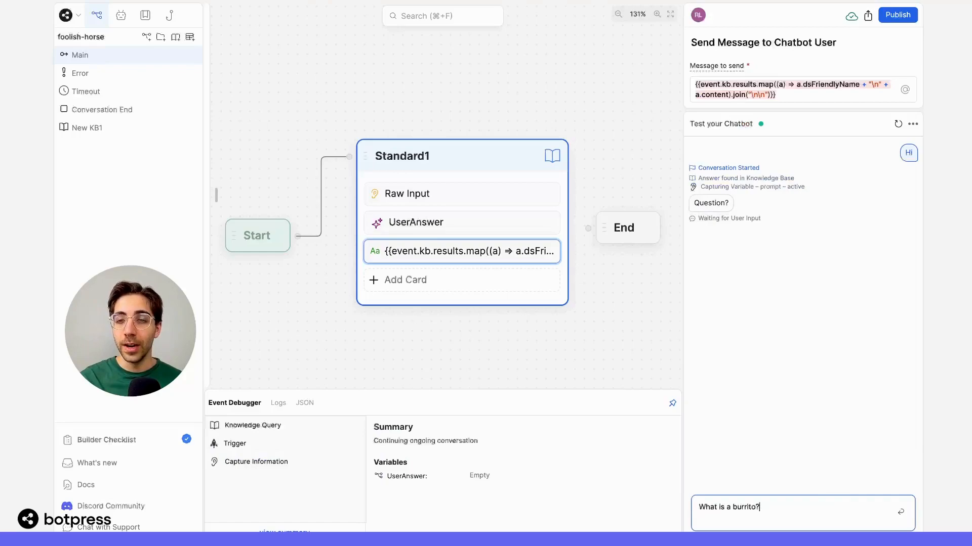
{"action": "key", "text": "Enter"}
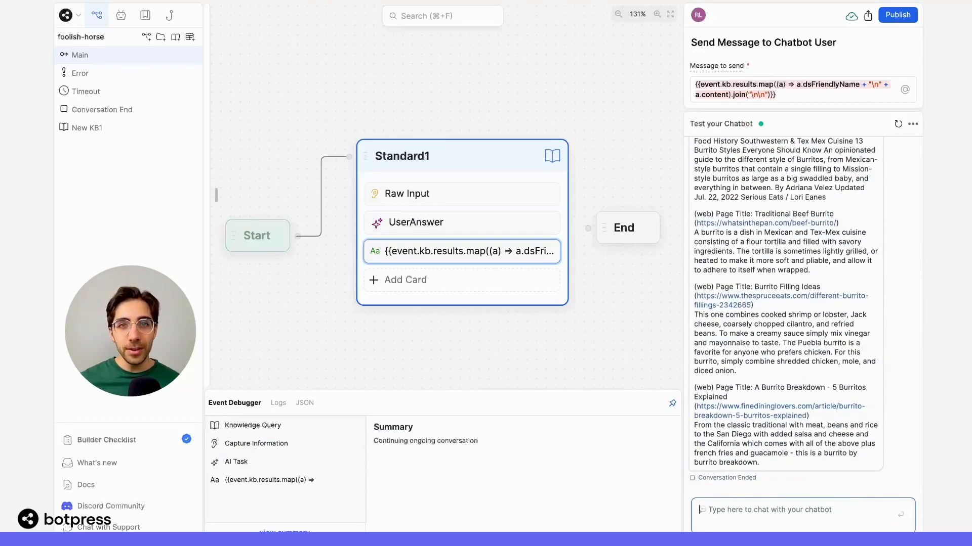